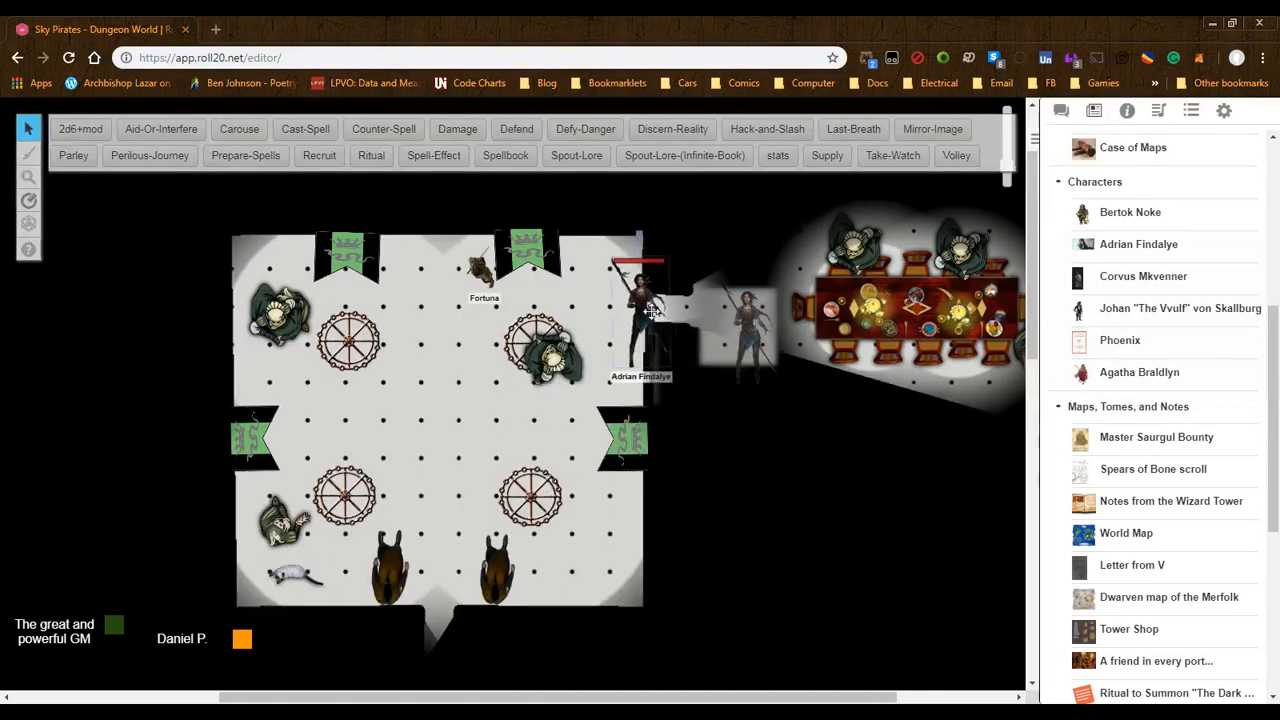
# - Move the Adrian Findalye token from the east doorway down into the lower main hall
pyautogui.moveTo(640, 300); pyautogui.dragTo(256, 284)
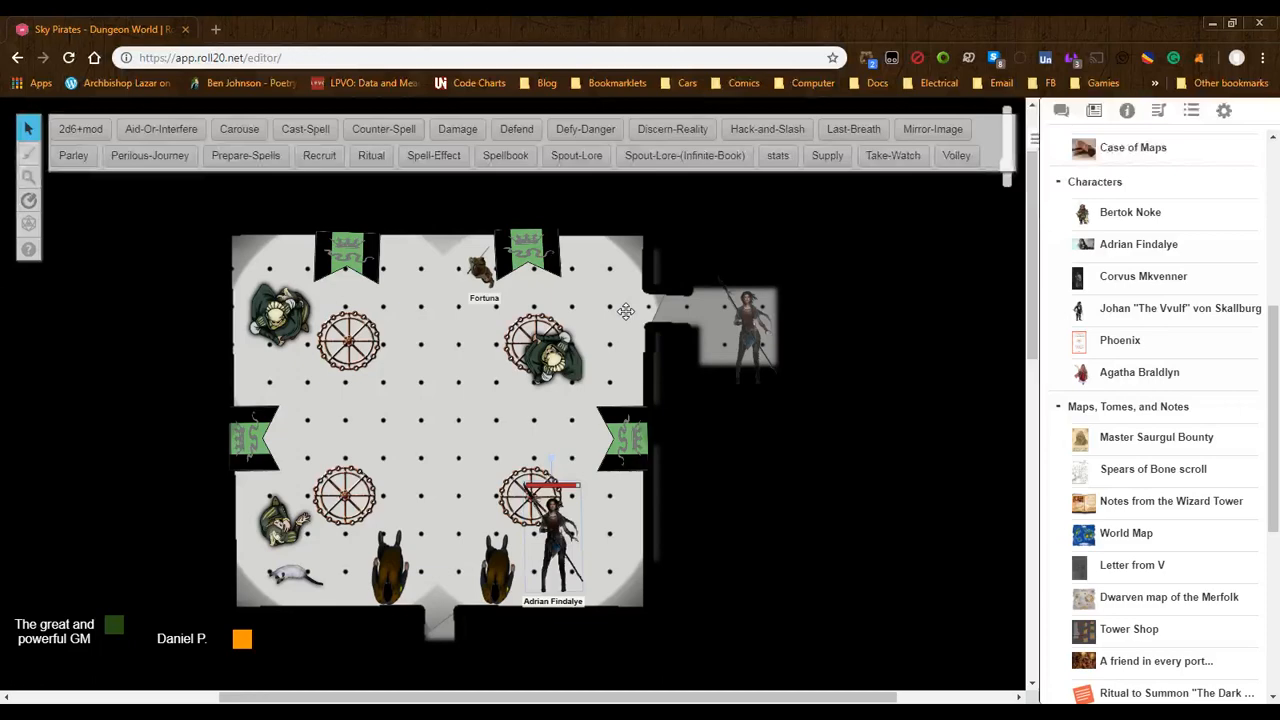
# - Return Adrian Findalye to the passage beside the feast hall and select the token
pyautogui.moveTo(552, 520); pyautogui.dragTo(568, 420)
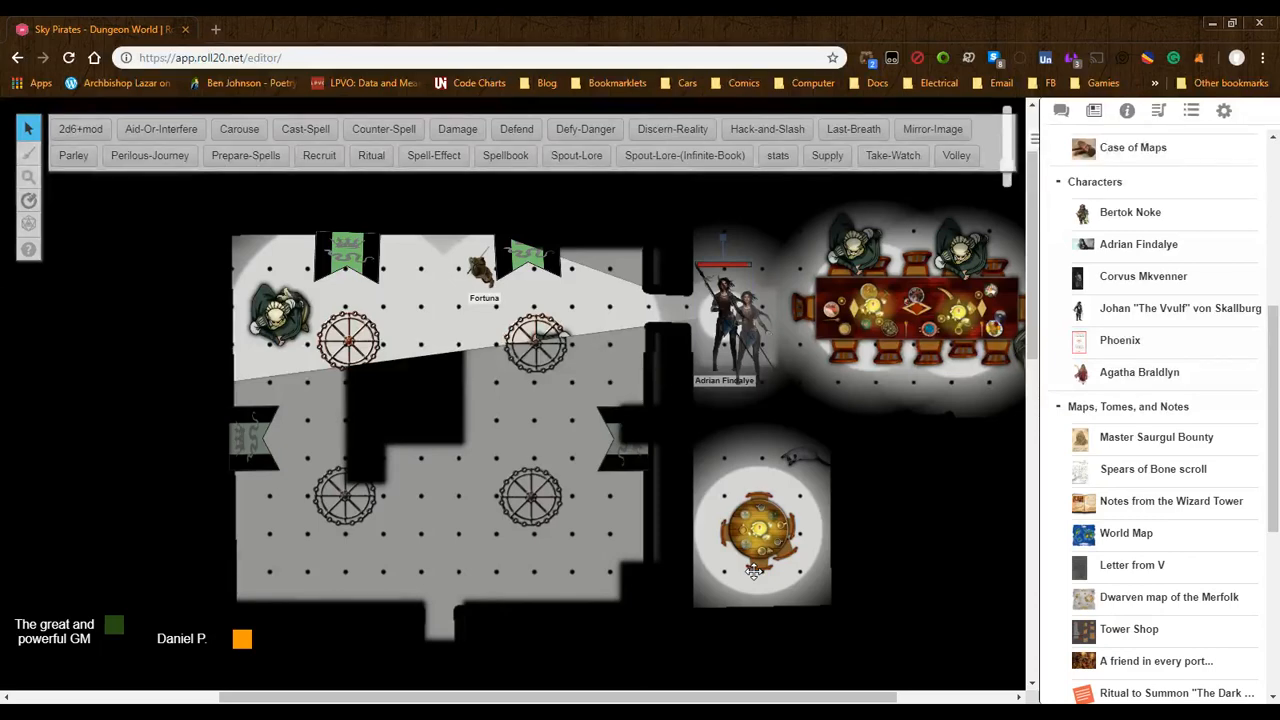
pyautogui.click(724, 316)
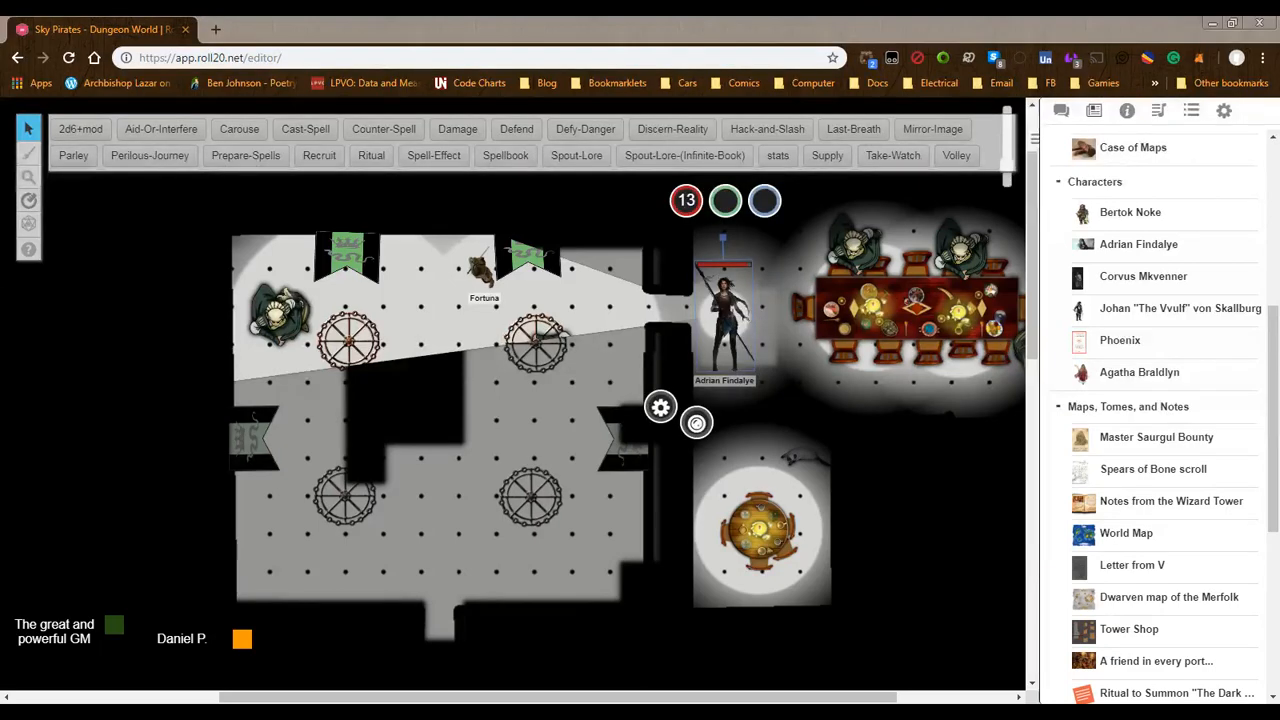